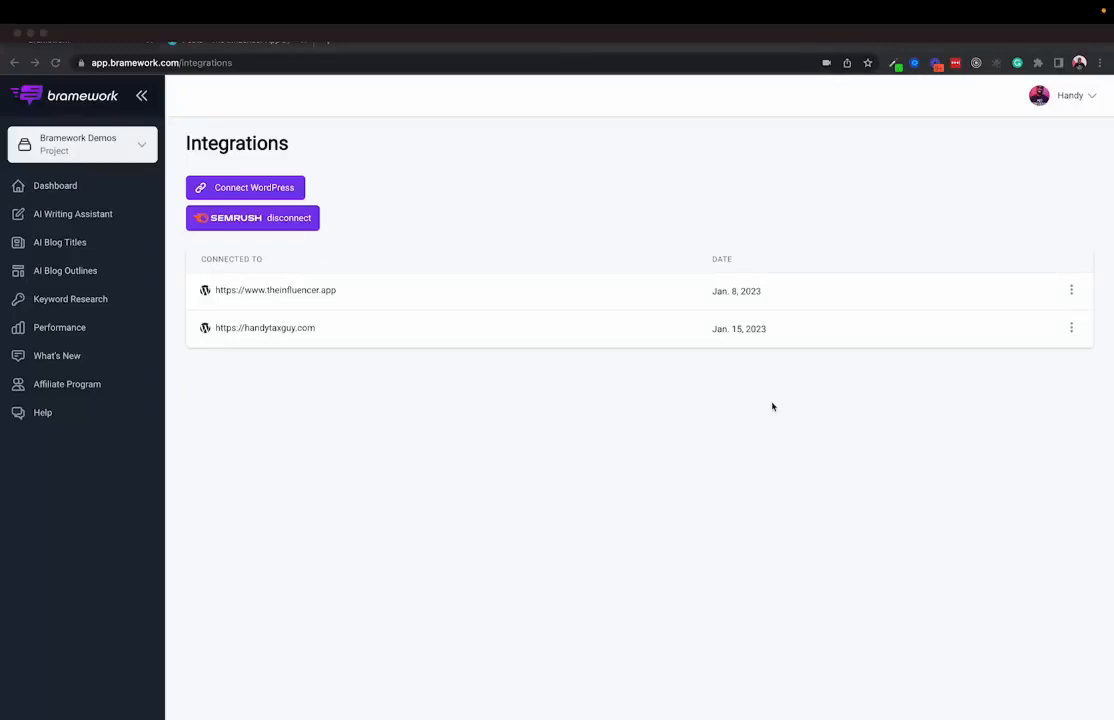
{"action": "mouse_move", "coordinate": [698, 401]}
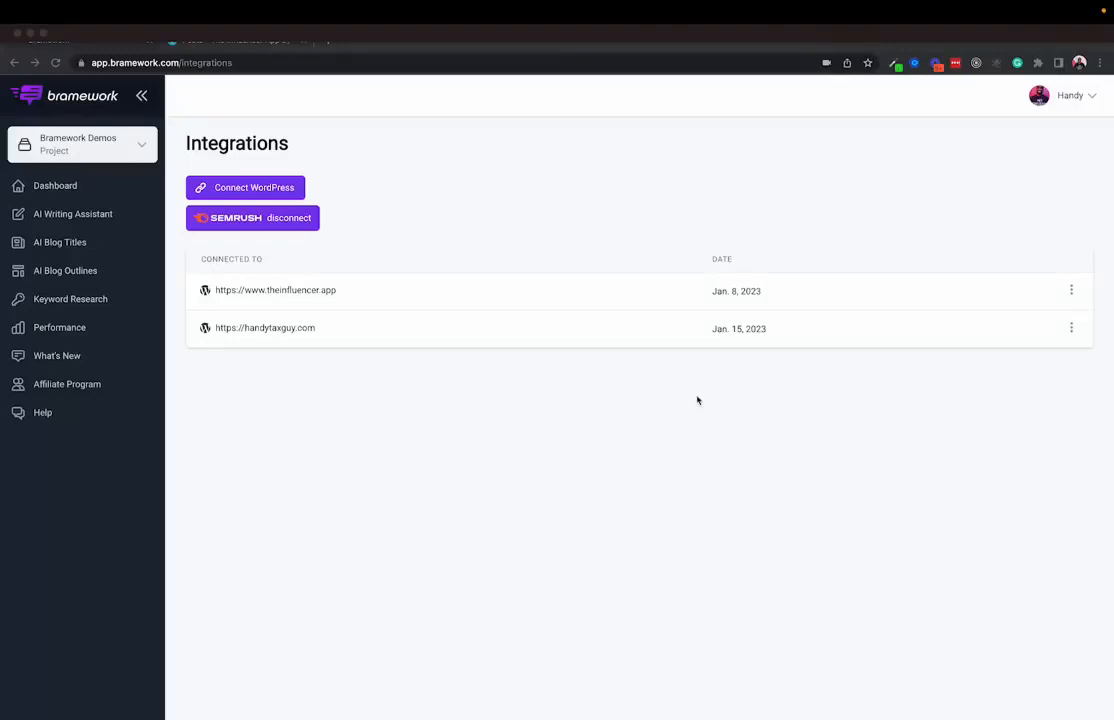
{"action": "mouse_move", "coordinate": [626, 466]}
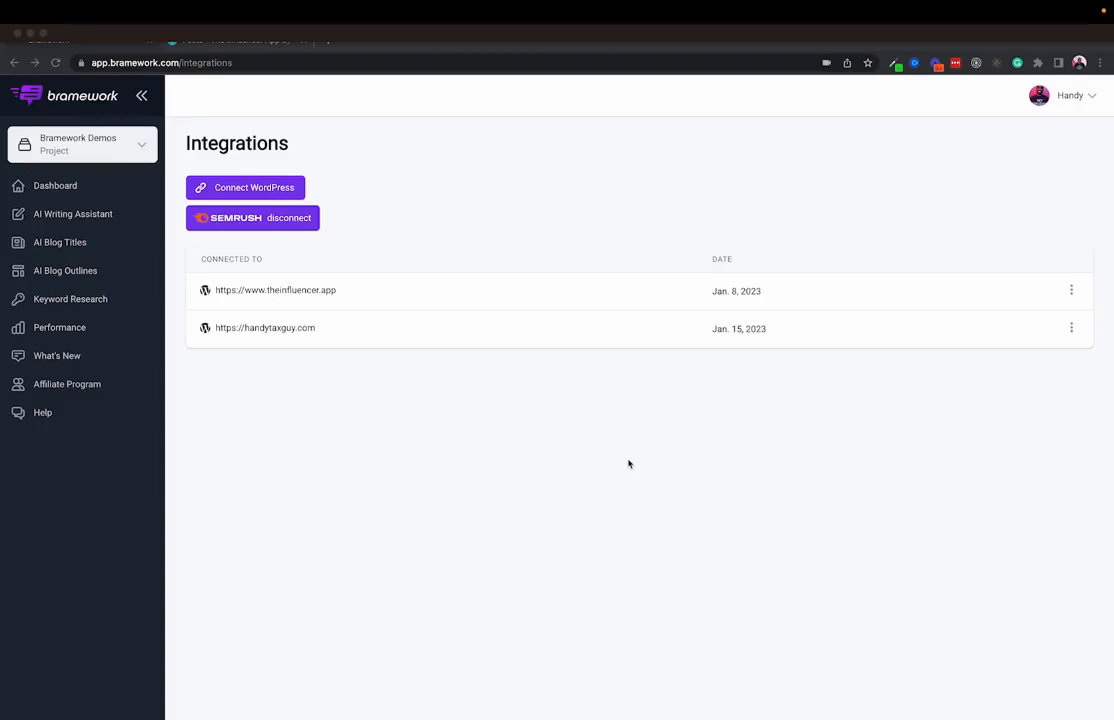
{"action": "mouse_move", "coordinate": [490, 478]}
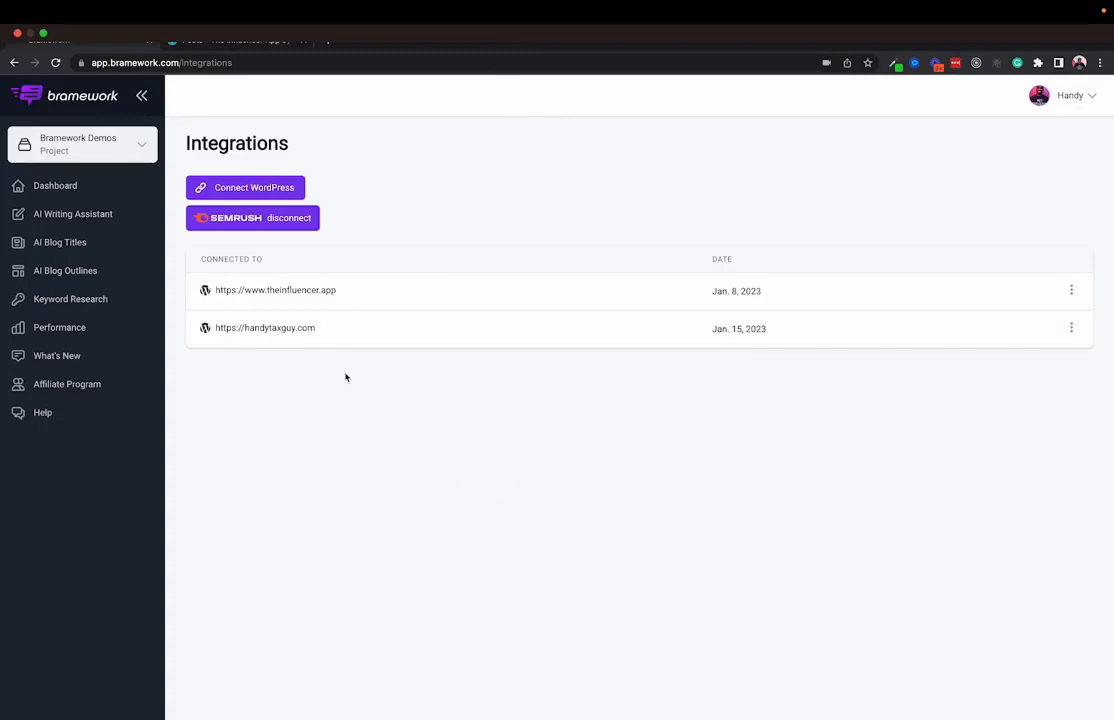
{"action": "mouse_move", "coordinate": [295, 290]}
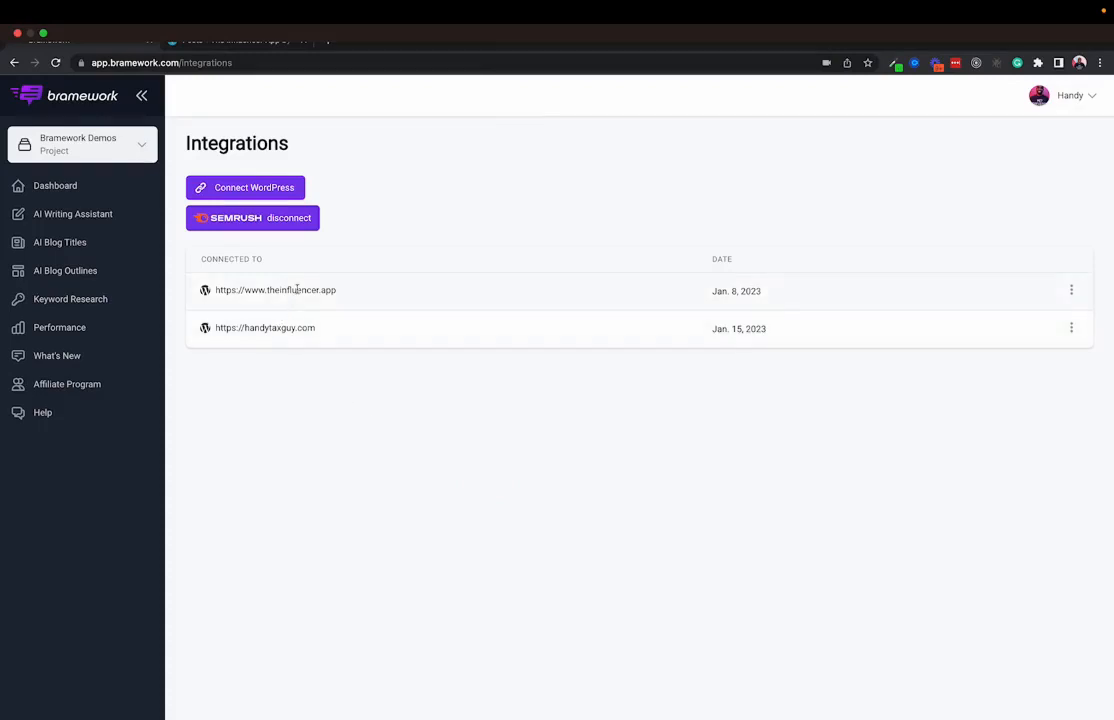
{"action": "mouse_move", "coordinate": [60, 242]}
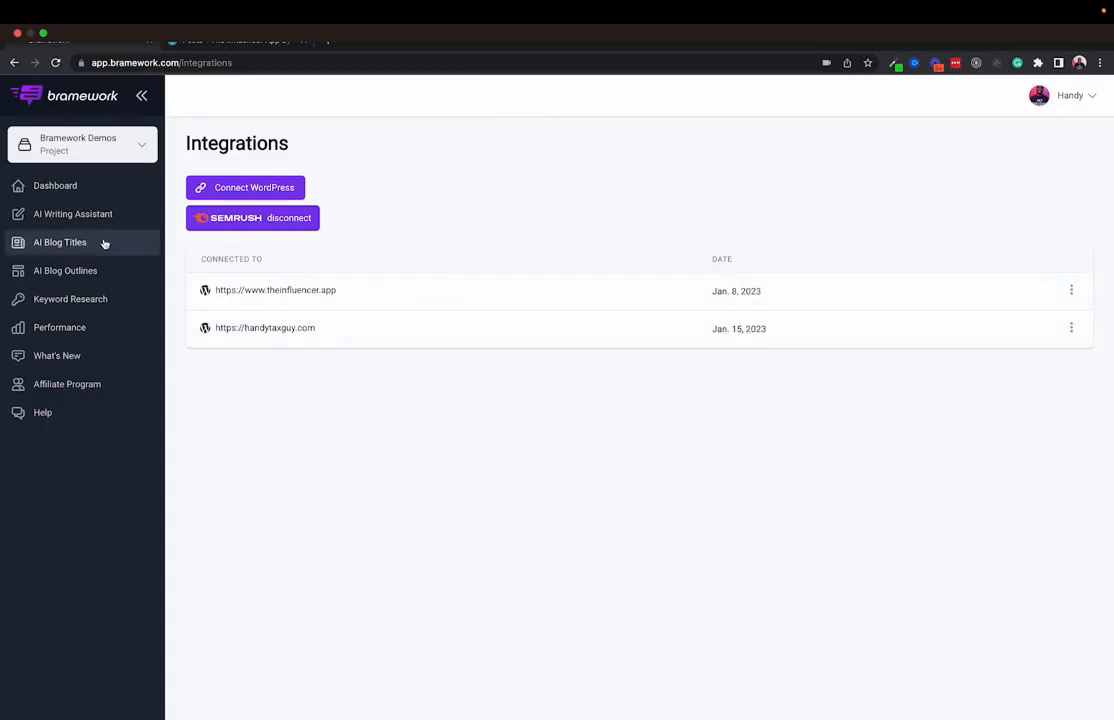
Open the 'Bills vs Expenses' post from the long-form writing posts list.
{"action": "left_click", "coordinate": [73, 213]}
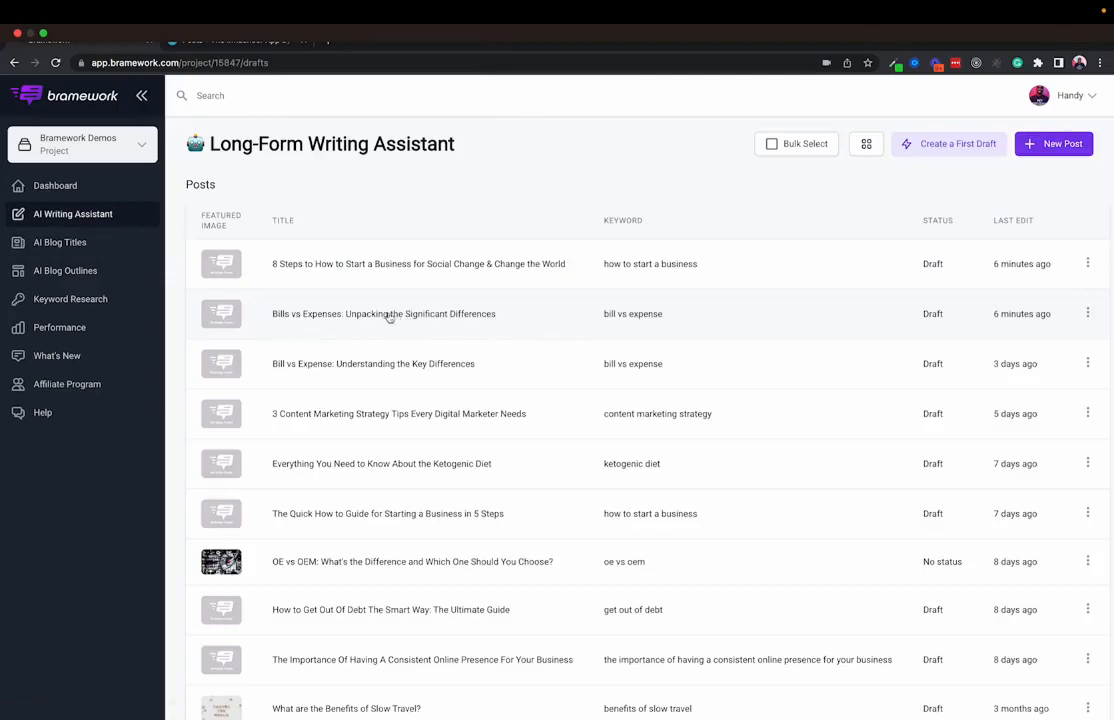
{"action": "left_click", "coordinate": [383, 313]}
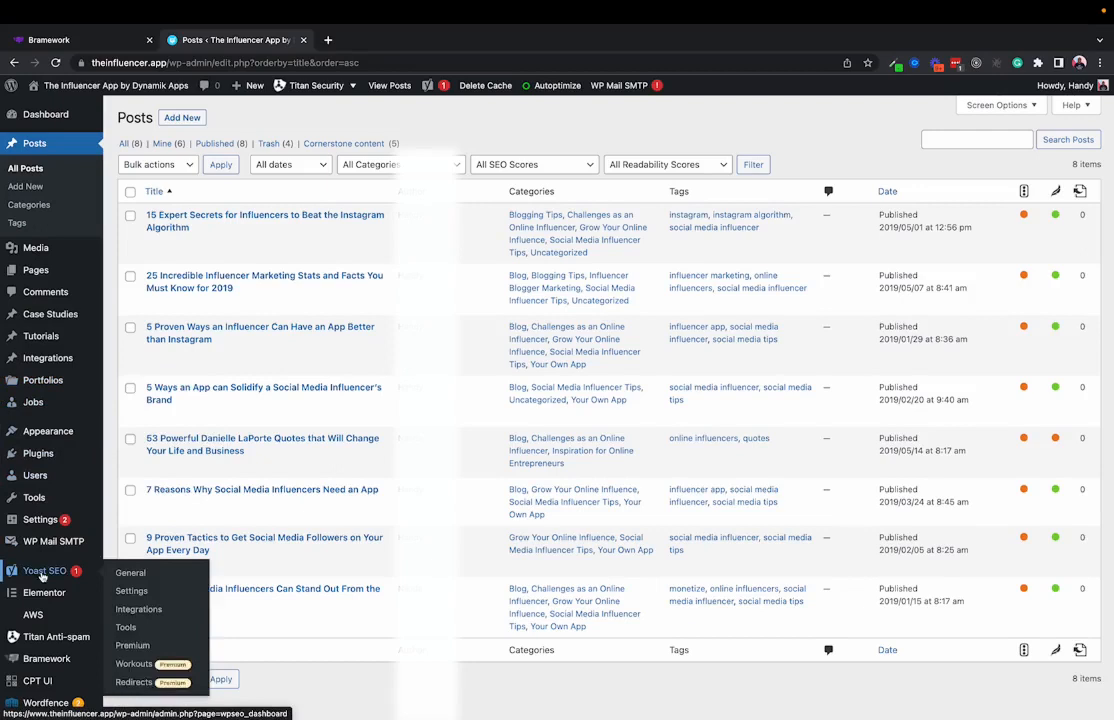
Confirm on the WordPress site's Bramework plugin settings that the website is connected.
{"action": "left_click", "coordinate": [46, 658]}
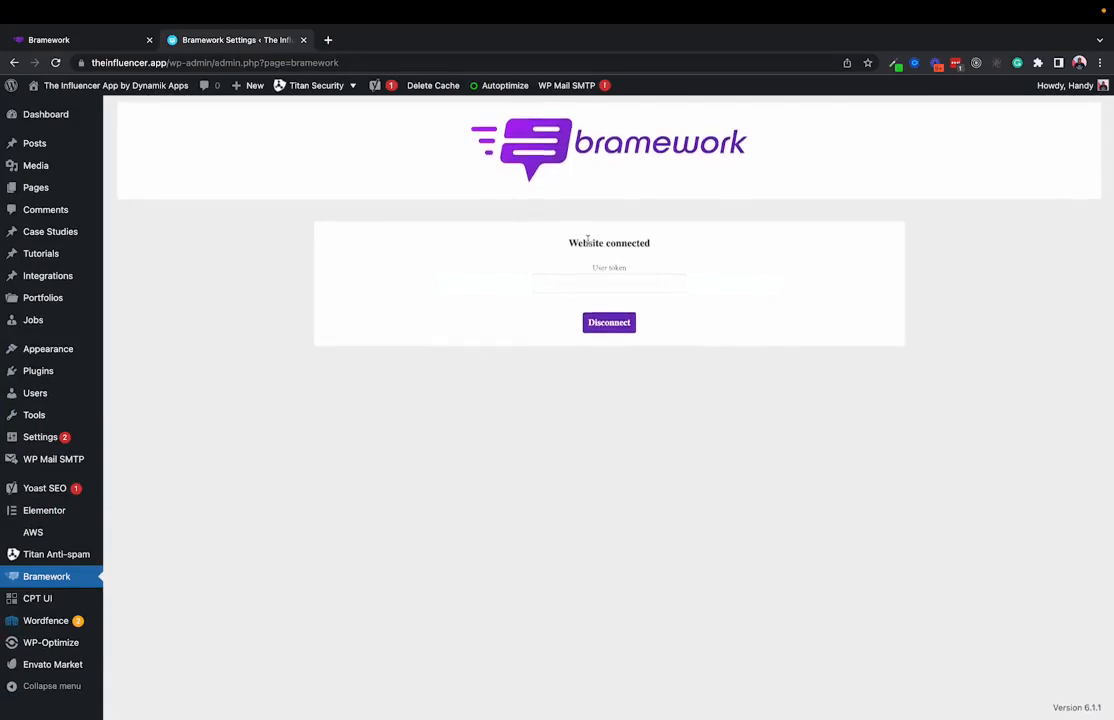
{"action": "mouse_move", "coordinate": [450, 268]}
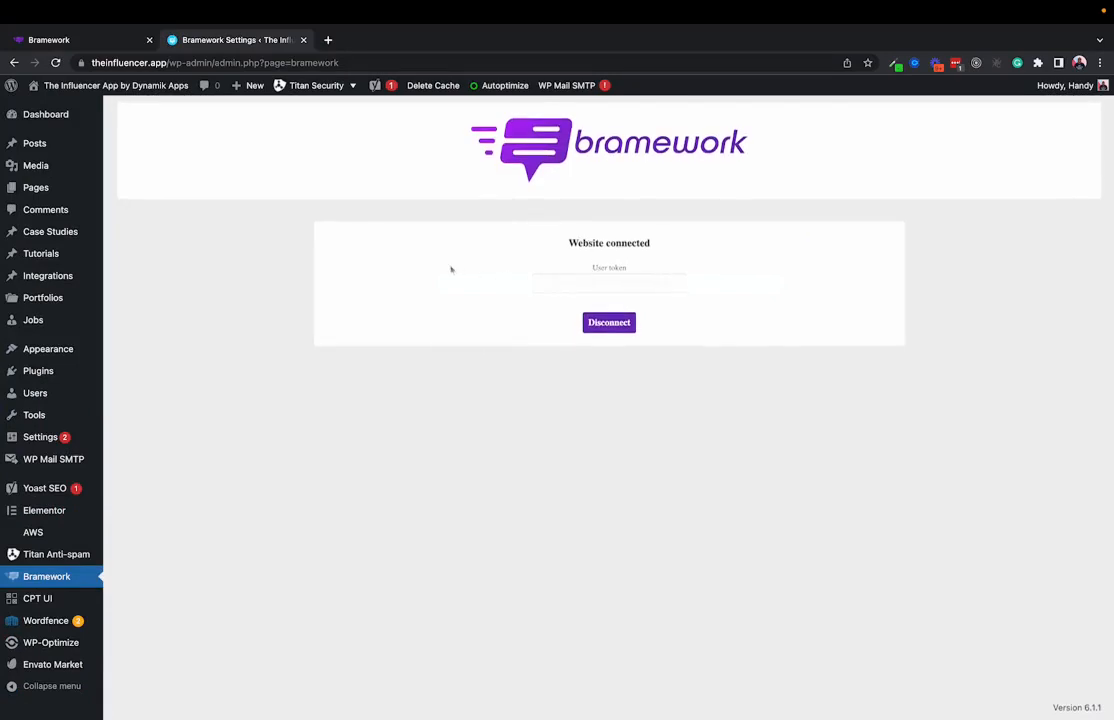
{"action": "mouse_move", "coordinate": [344, 207]}
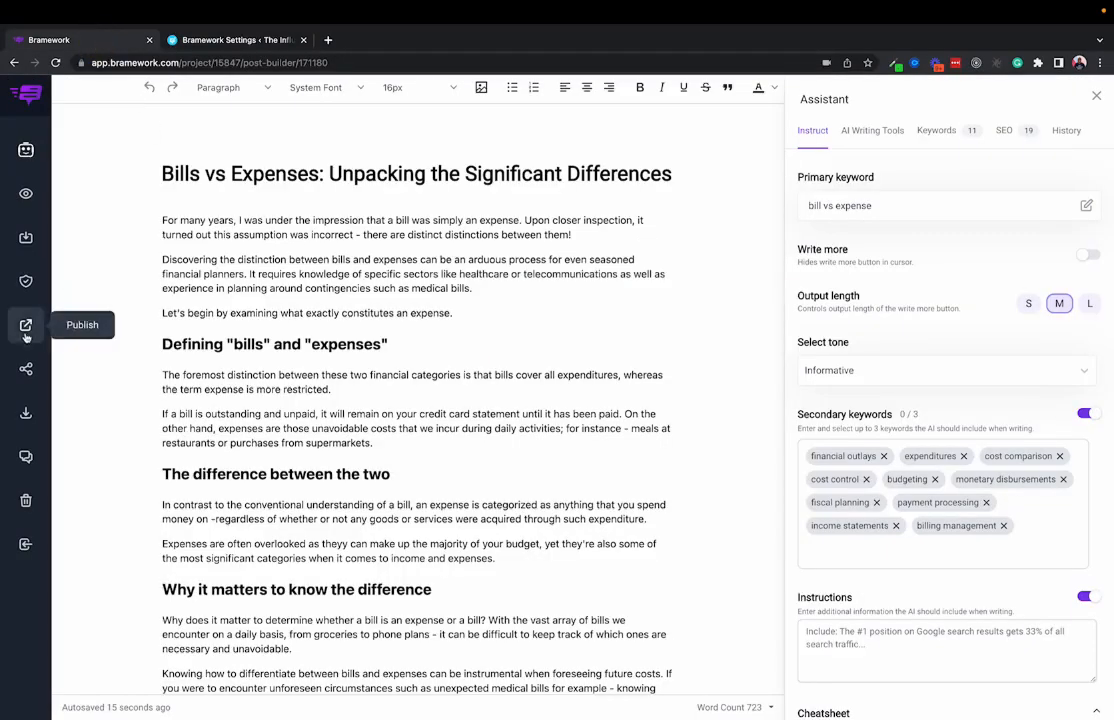
{"action": "left_click", "coordinate": [25, 325]}
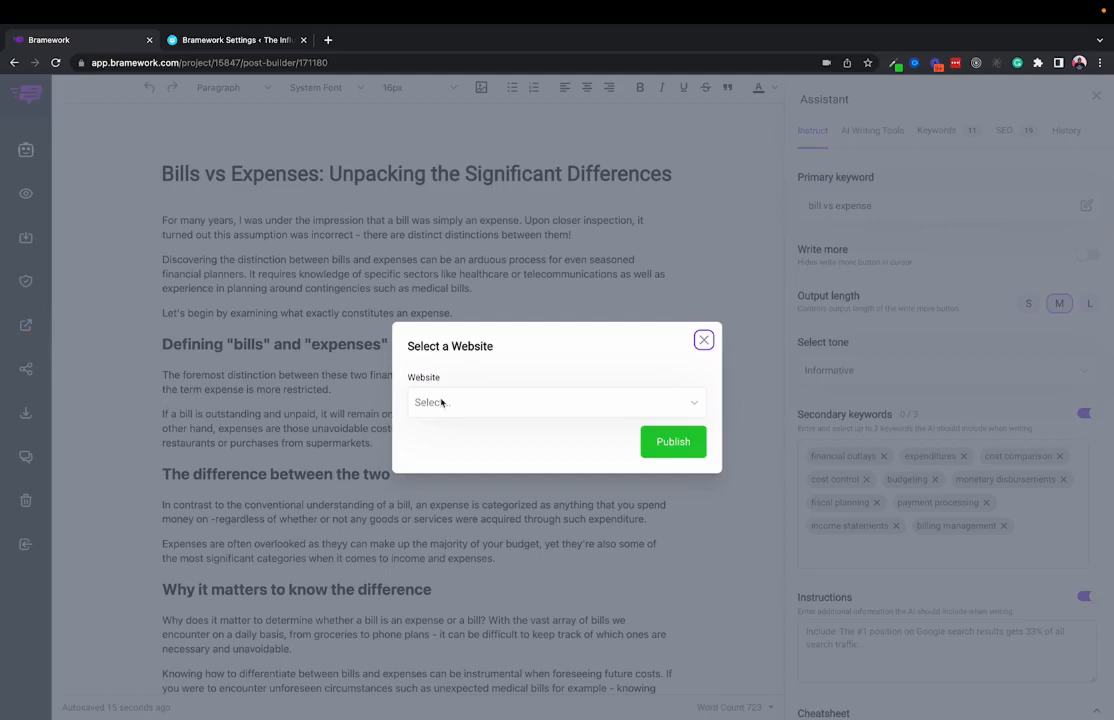
{"action": "left_click", "coordinate": [550, 402]}
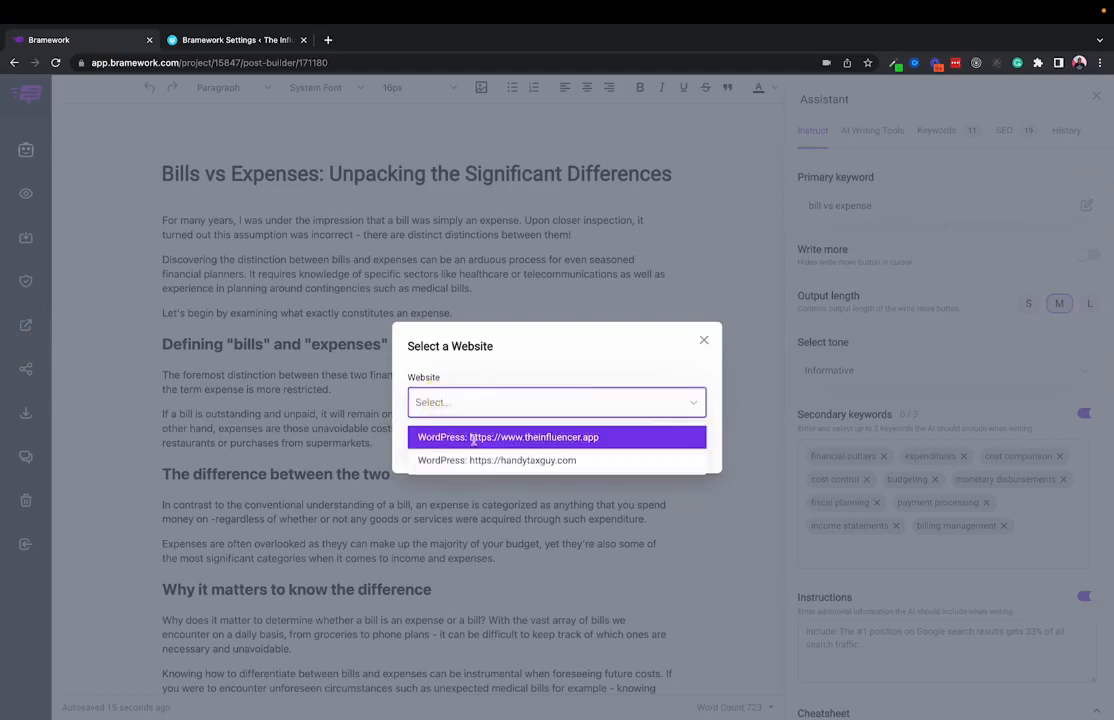
{"action": "left_click", "coordinate": [532, 437]}
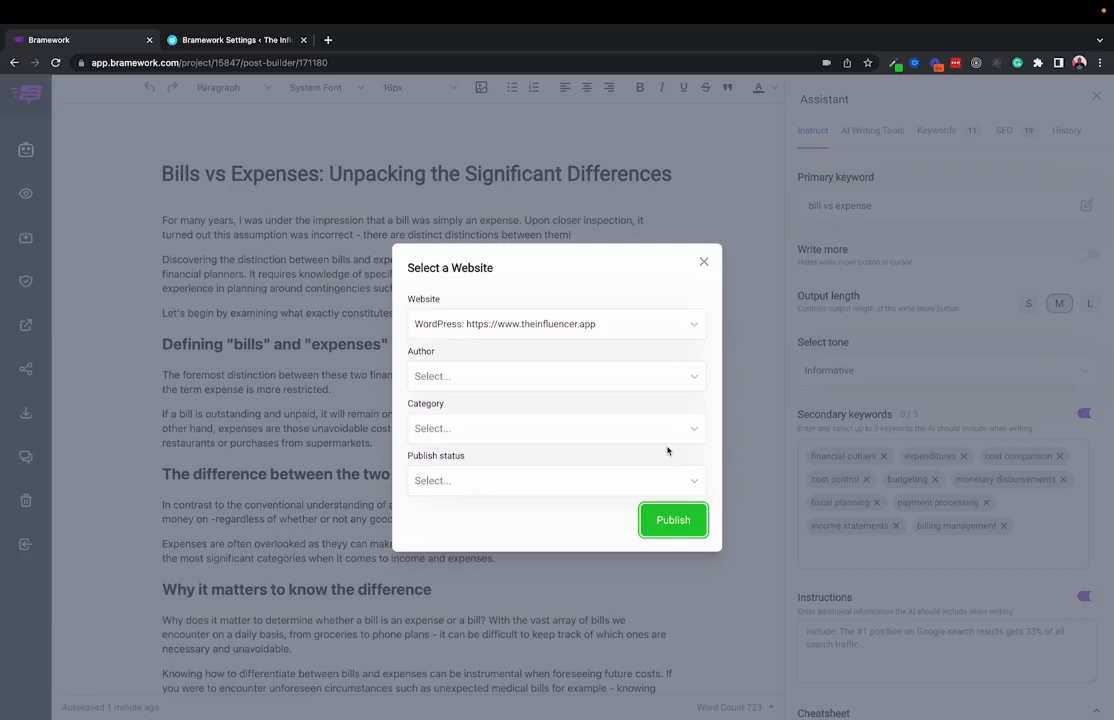
{"action": "mouse_move", "coordinate": [539, 297]}
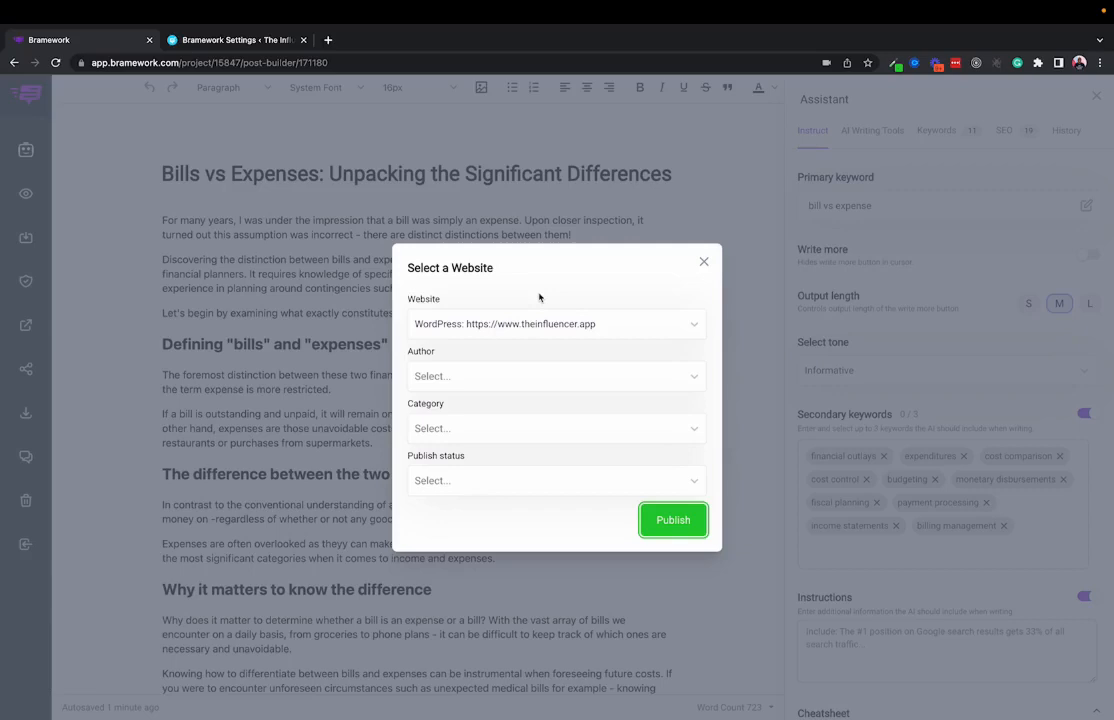
Publish the post to WordPress as a draft with author Handy and category Blog.
{"action": "left_click", "coordinate": [555, 376]}
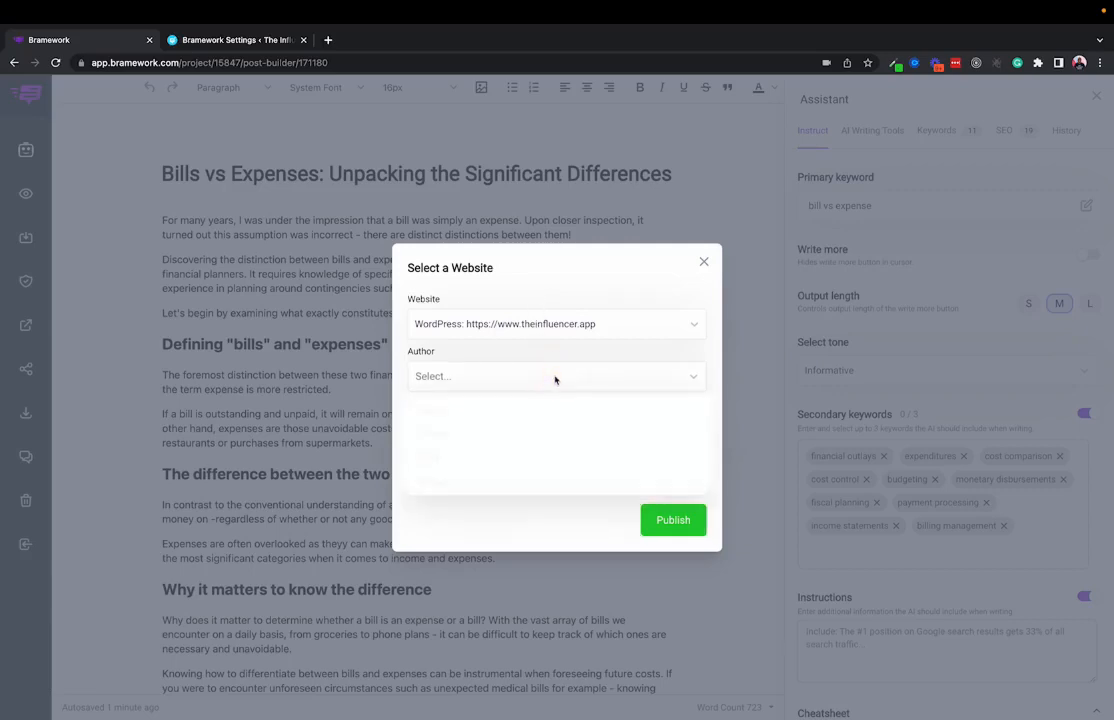
{"action": "left_click", "coordinate": [556, 376]}
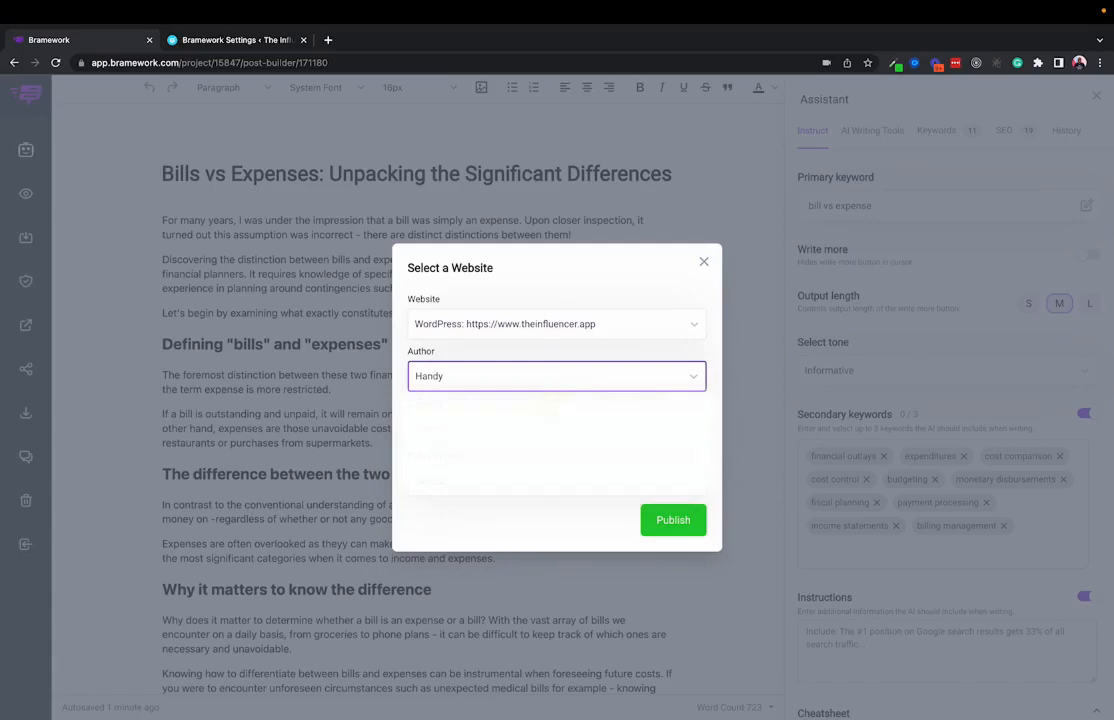
{"action": "left_click", "coordinate": [556, 375]}
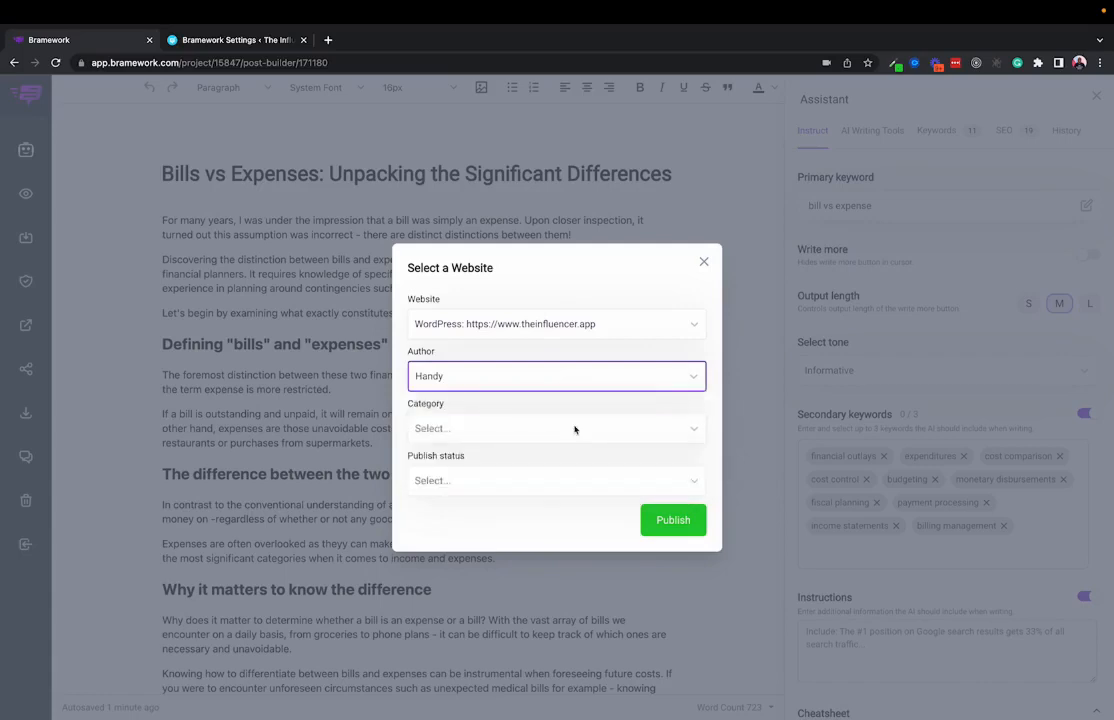
{"action": "left_click", "coordinate": [555, 480]}
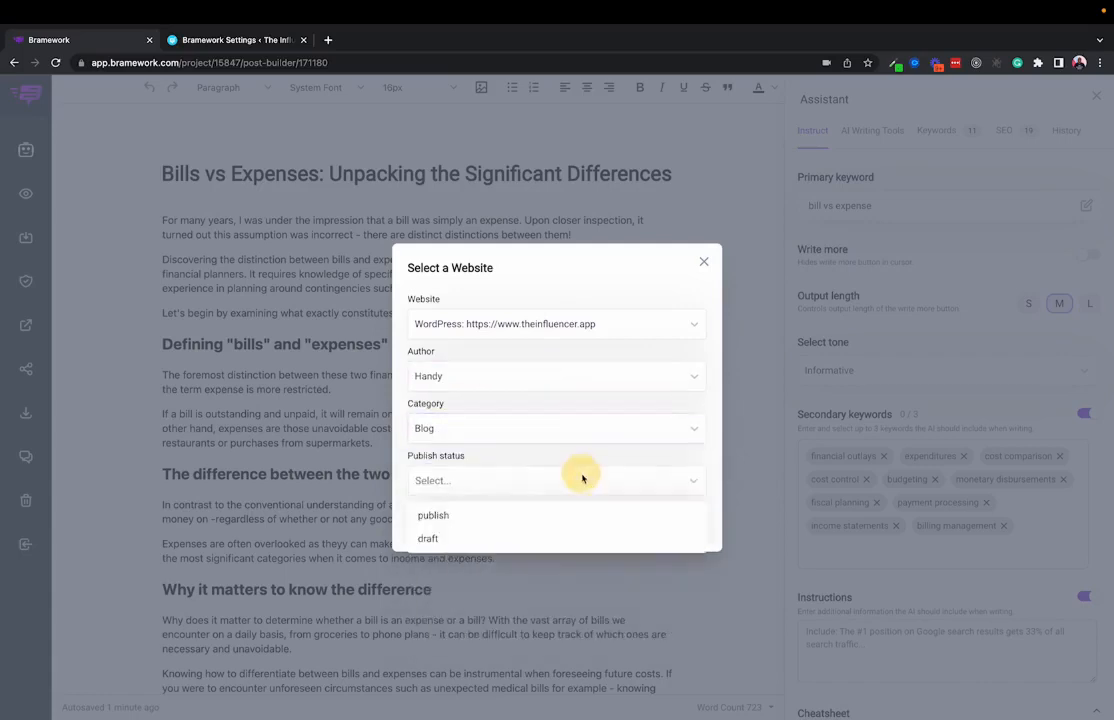
{"action": "left_click", "coordinate": [427, 538]}
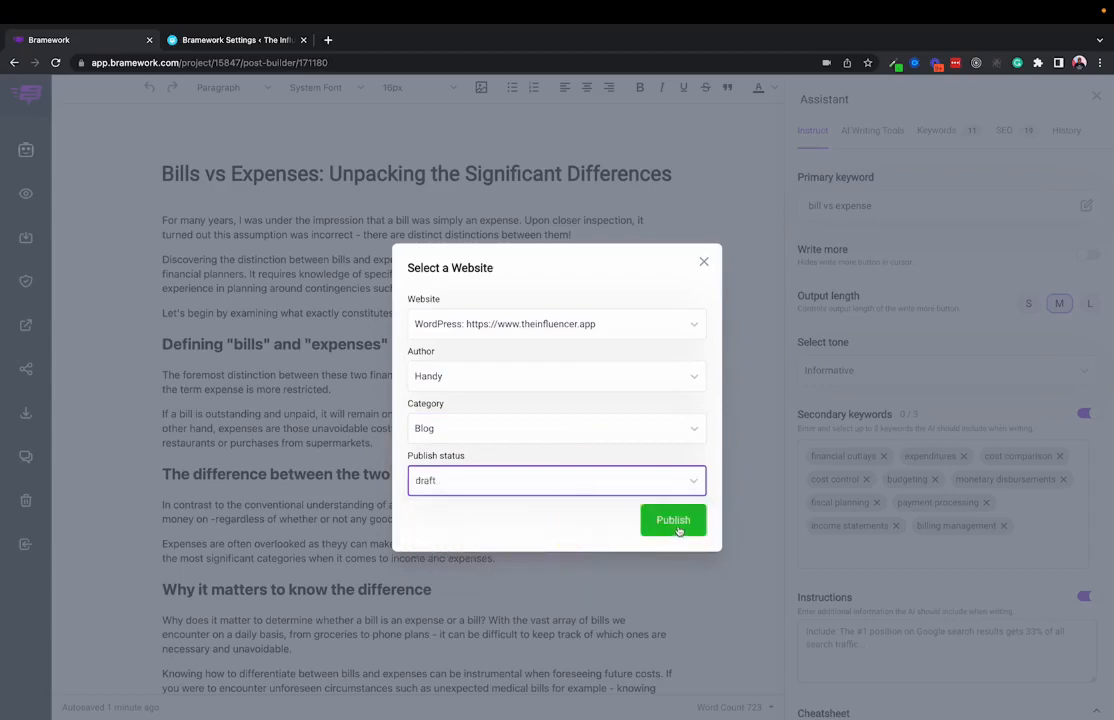
{"action": "left_click", "coordinate": [672, 519]}
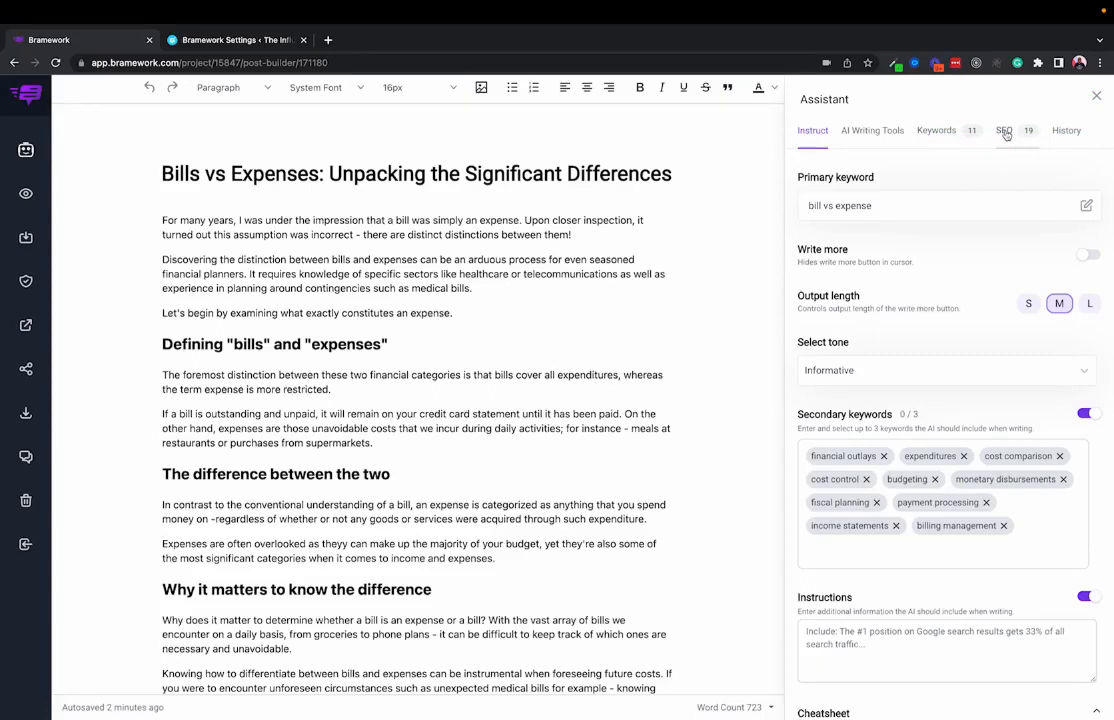
{"action": "mouse_move", "coordinate": [985, 174]}
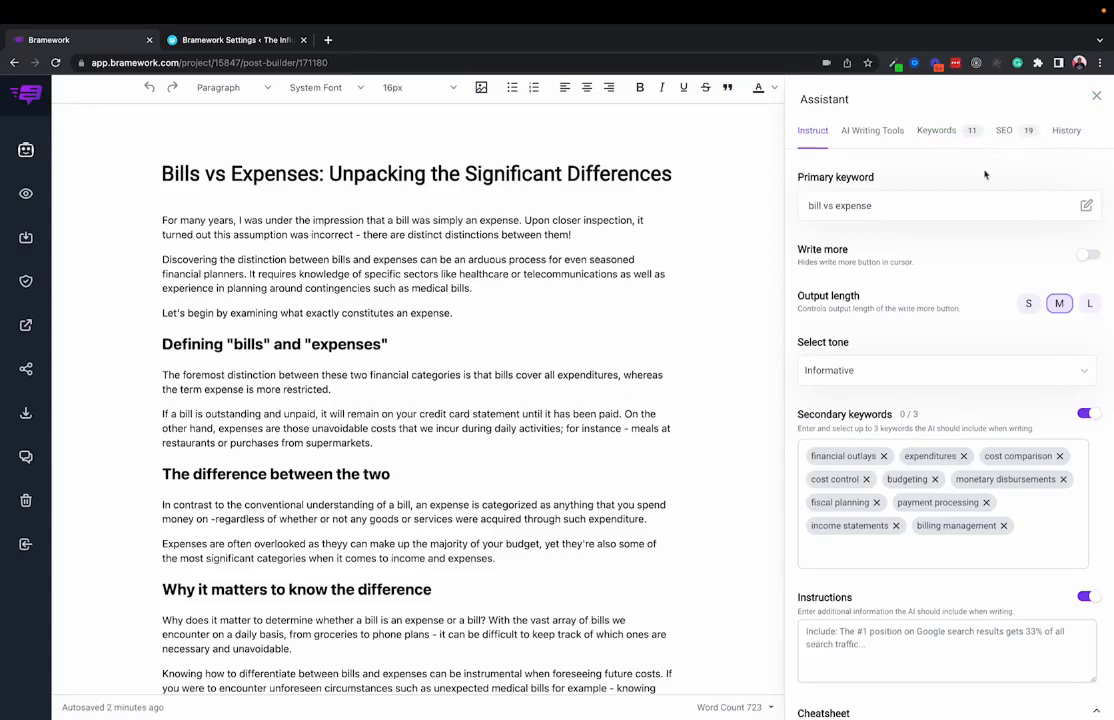
{"action": "mouse_move", "coordinate": [977, 185]}
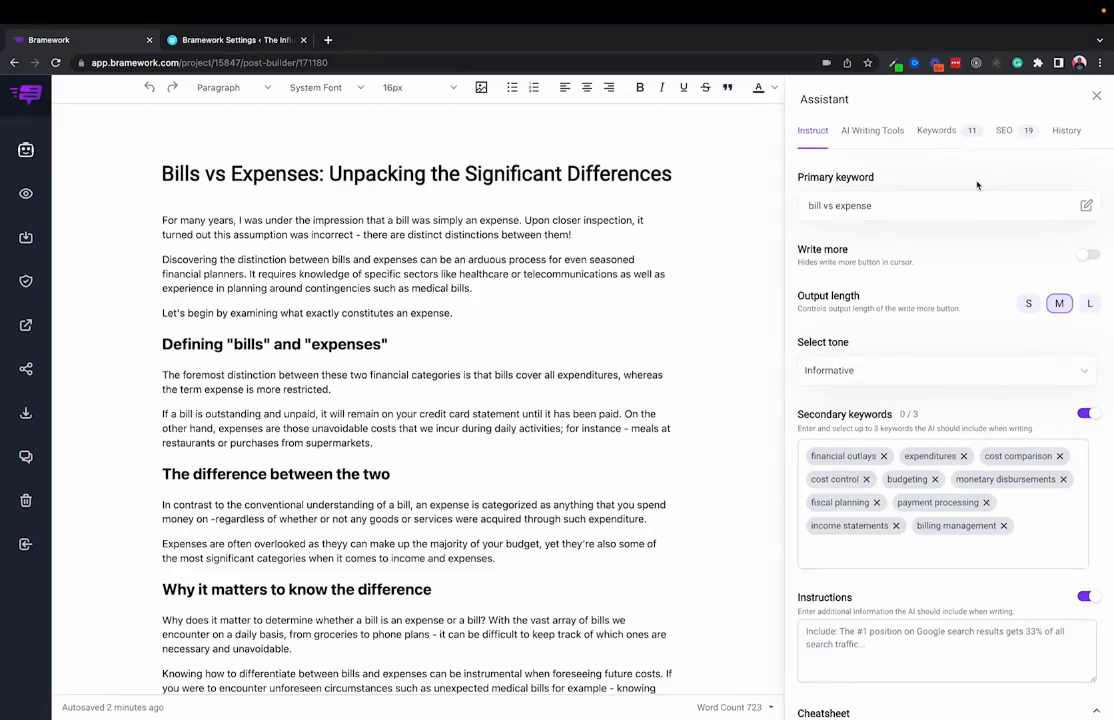
{"action": "mouse_move", "coordinate": [943, 231]}
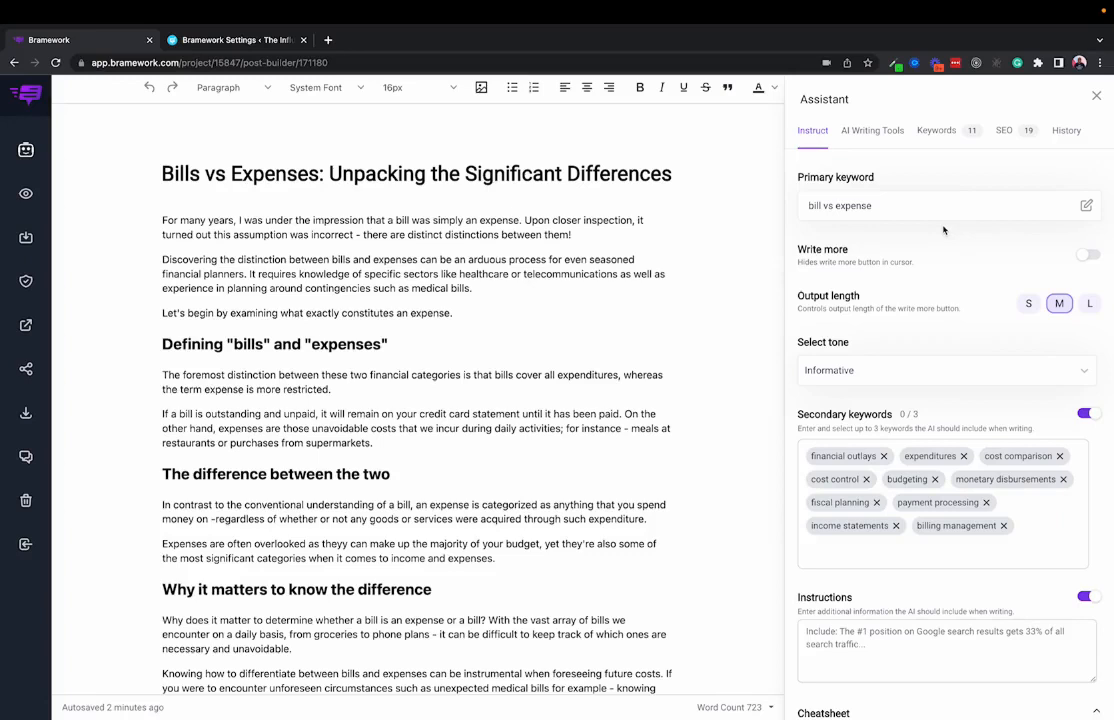
{"action": "mouse_move", "coordinate": [874, 240]}
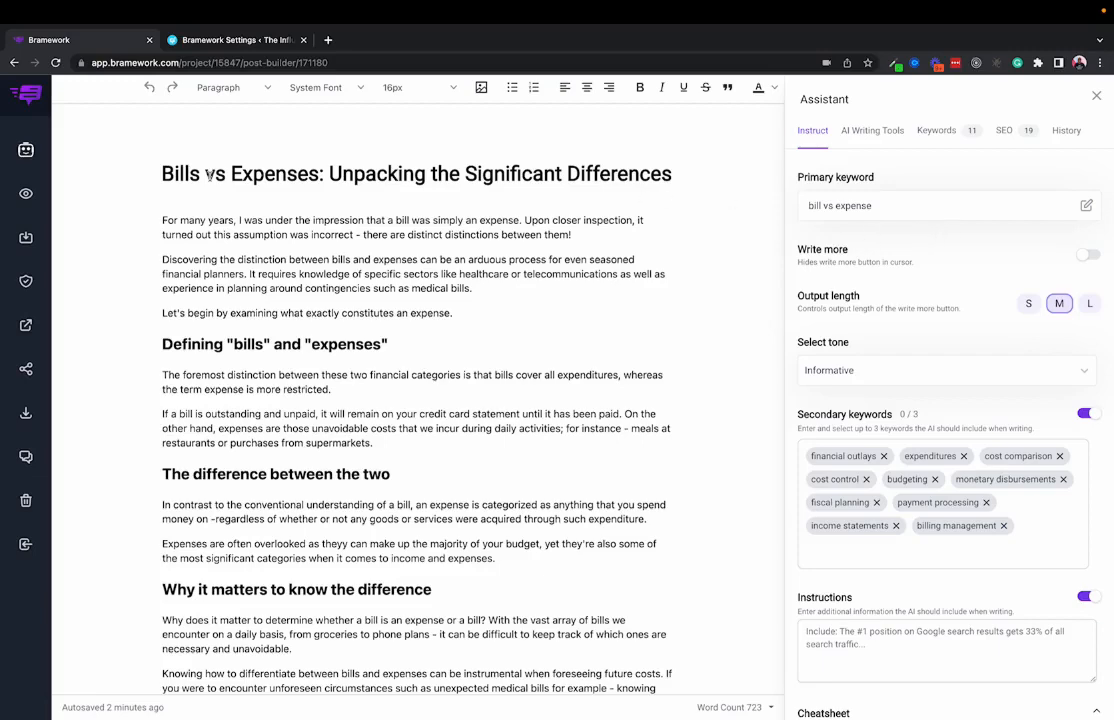
Bring the WordPress site's Bramework Settings tab back to the front.
{"action": "left_click", "coordinate": [235, 40]}
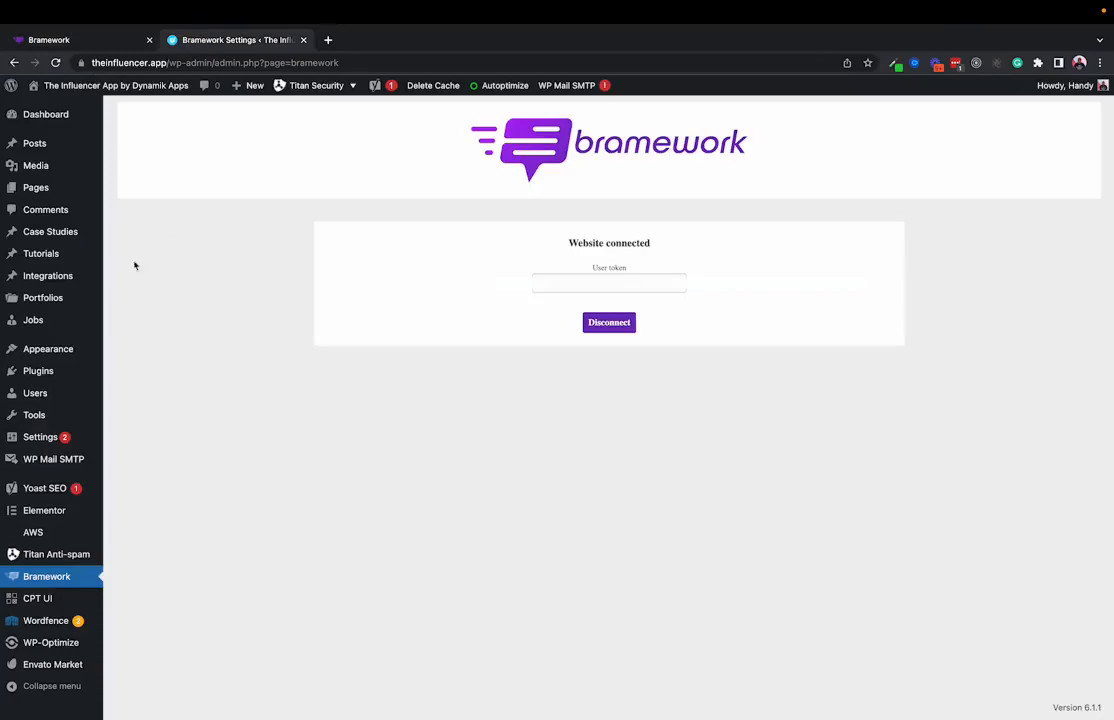
Go to the site's Posts list to open the Bills vs Expenses draft.
{"action": "left_click", "coordinate": [34, 143]}
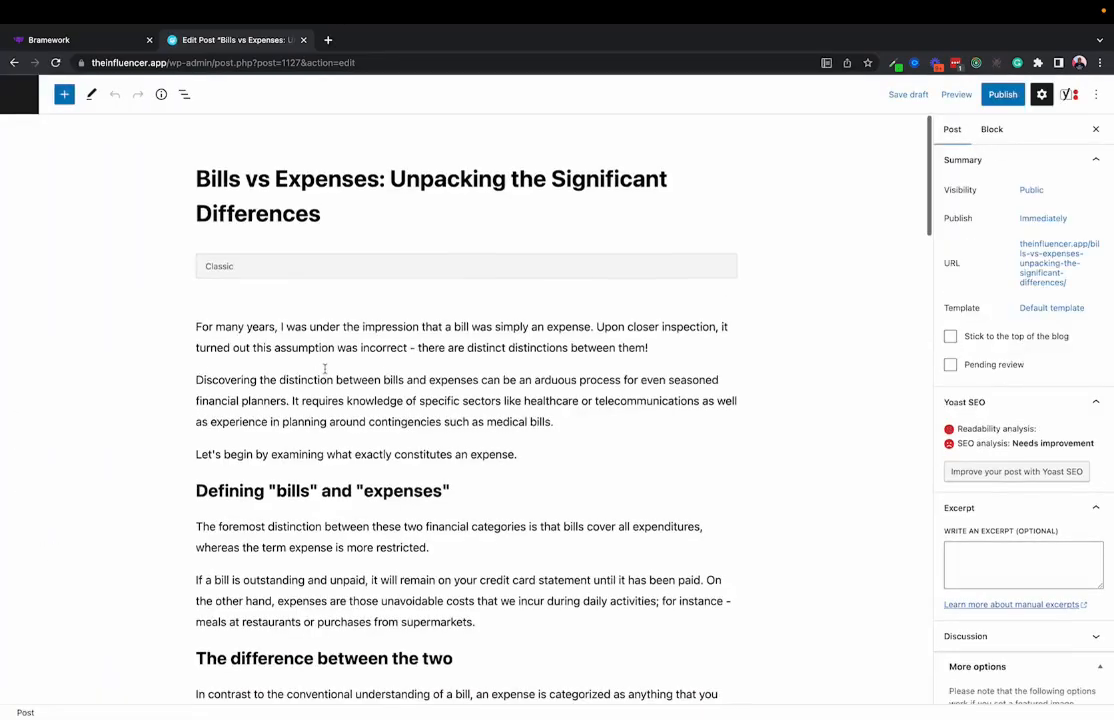
Convert the post's Classic block into paragraph and heading blocks, then return to Bramework.
{"action": "scroll", "scroll_direction": "down", "scroll_amount": 3}
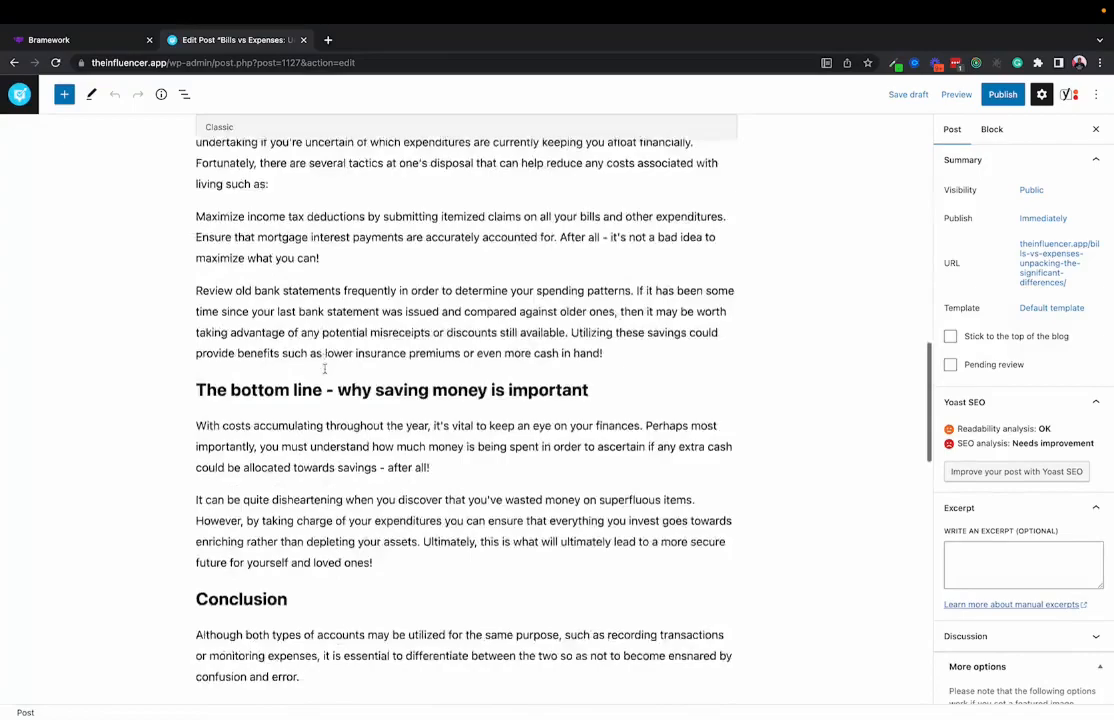
{"action": "scroll", "scroll_direction": "up", "scroll_amount": 3}
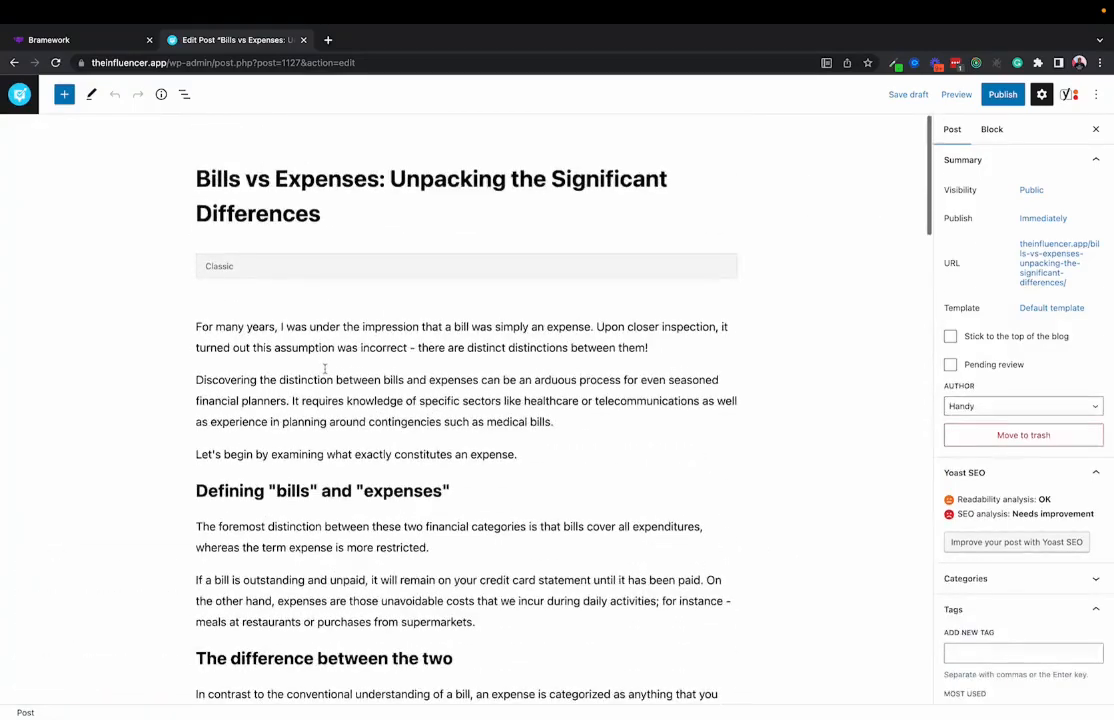
{"action": "left_click", "coordinate": [465, 265]}
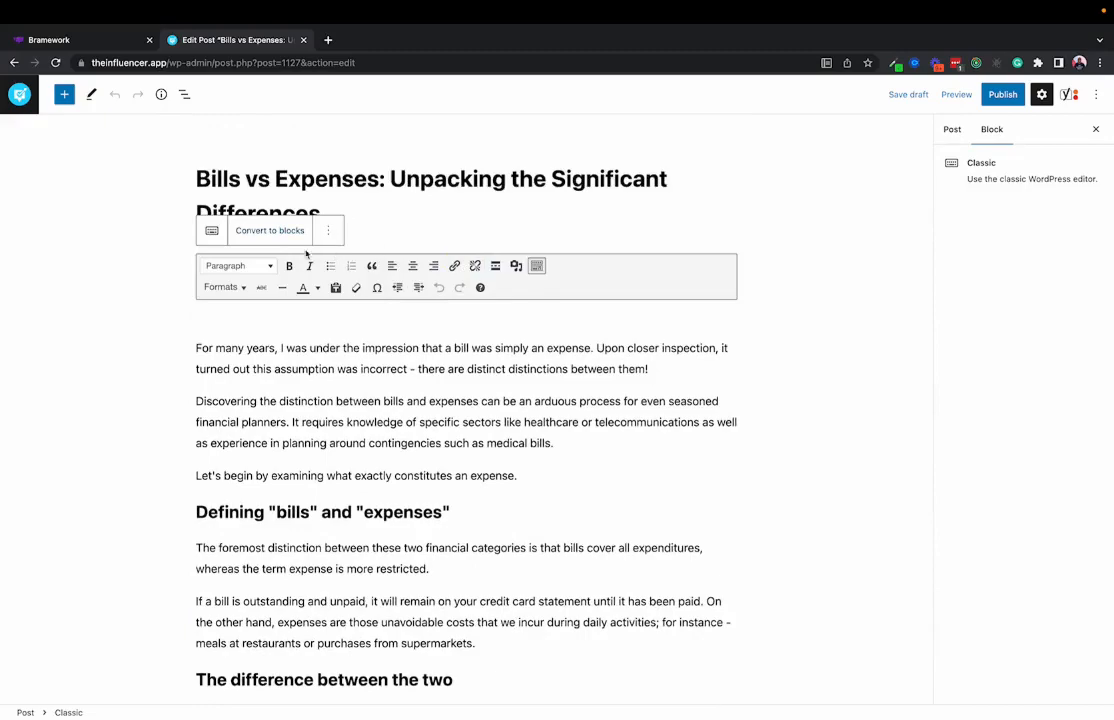
{"action": "scroll", "scroll_direction": "down", "scroll_amount": 3}
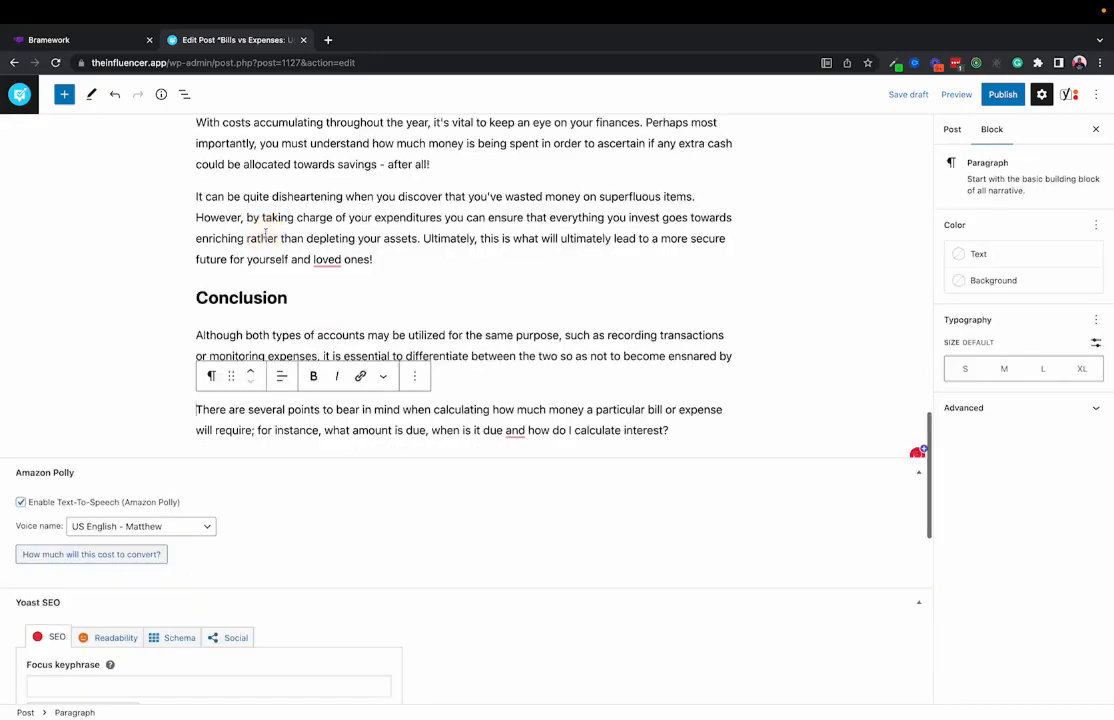
{"action": "scroll", "scroll_direction": "up", "scroll_amount": 3}
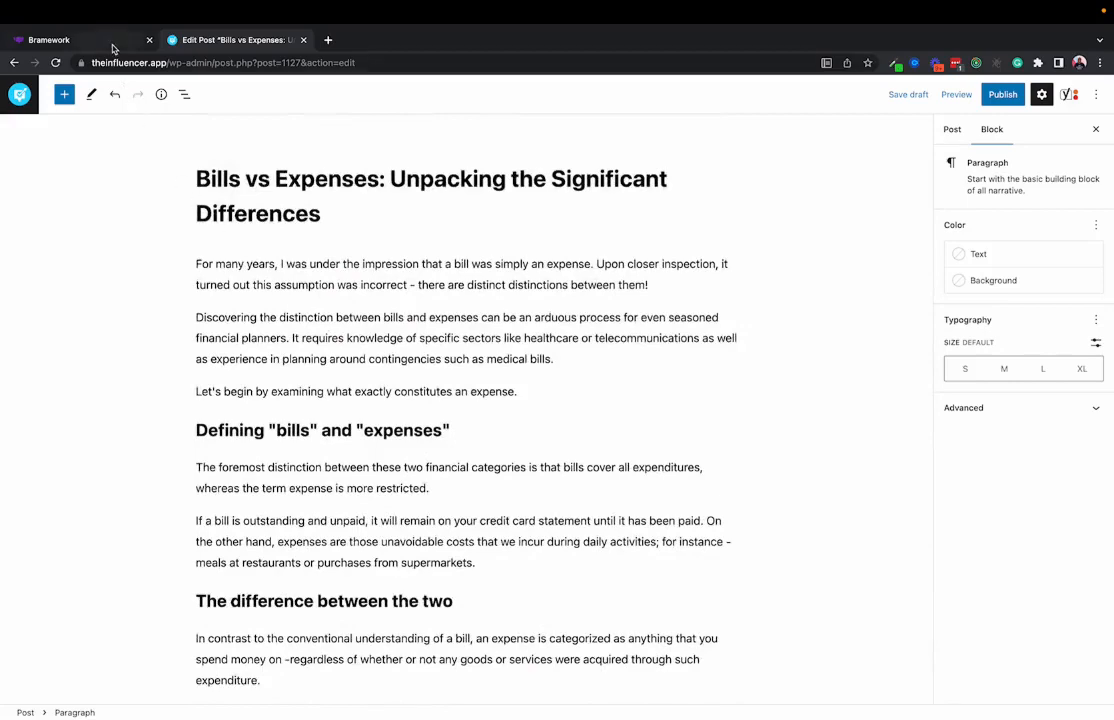
{"action": "left_click", "coordinate": [80, 40]}
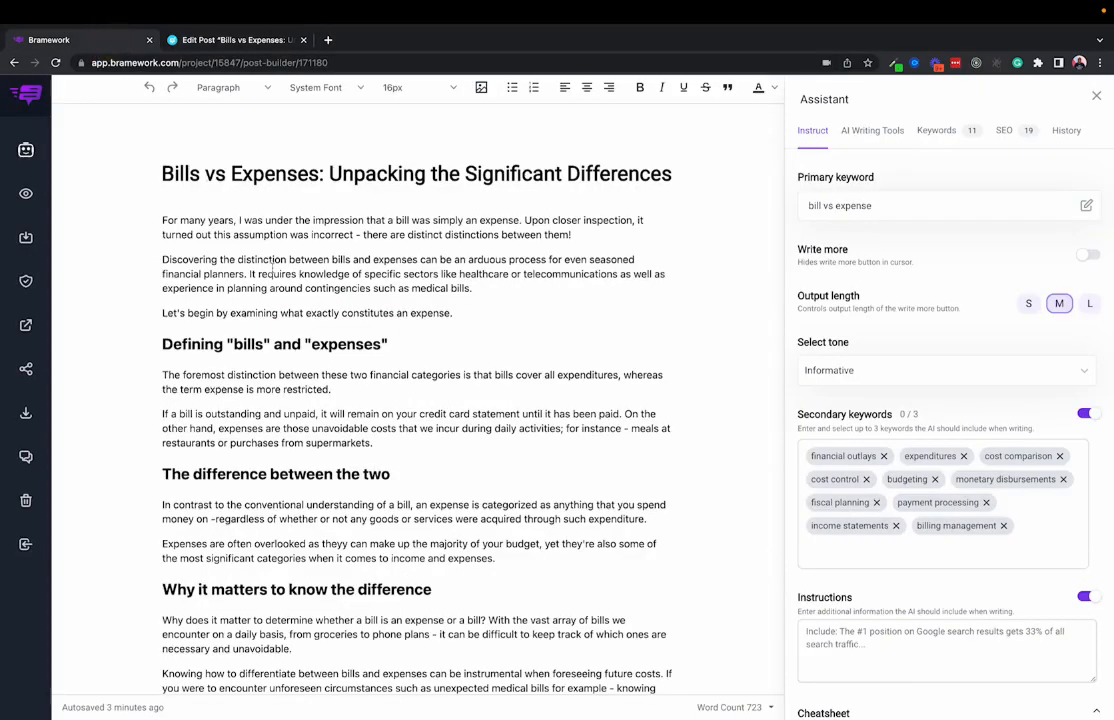